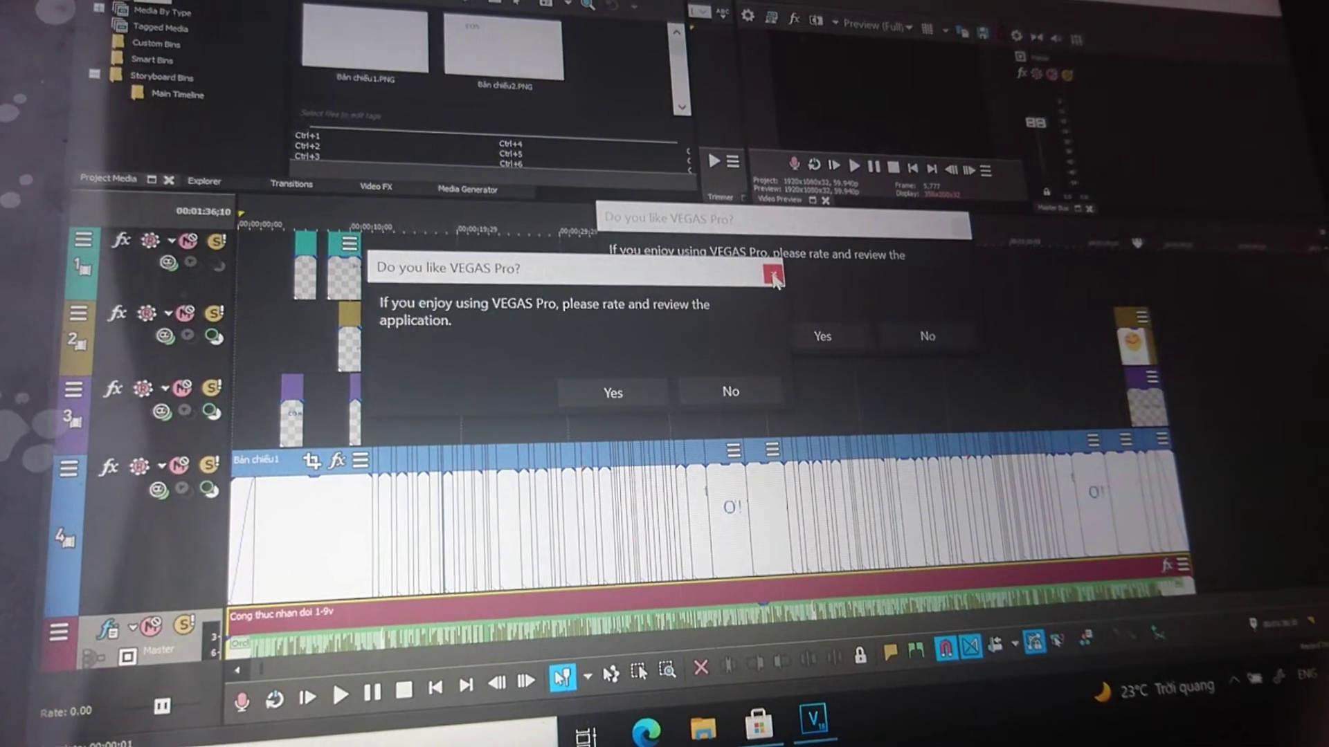
- Dismiss the 'Do you like VEGAS Pro?' popup via its red X before switching to the Store
click(770, 275)
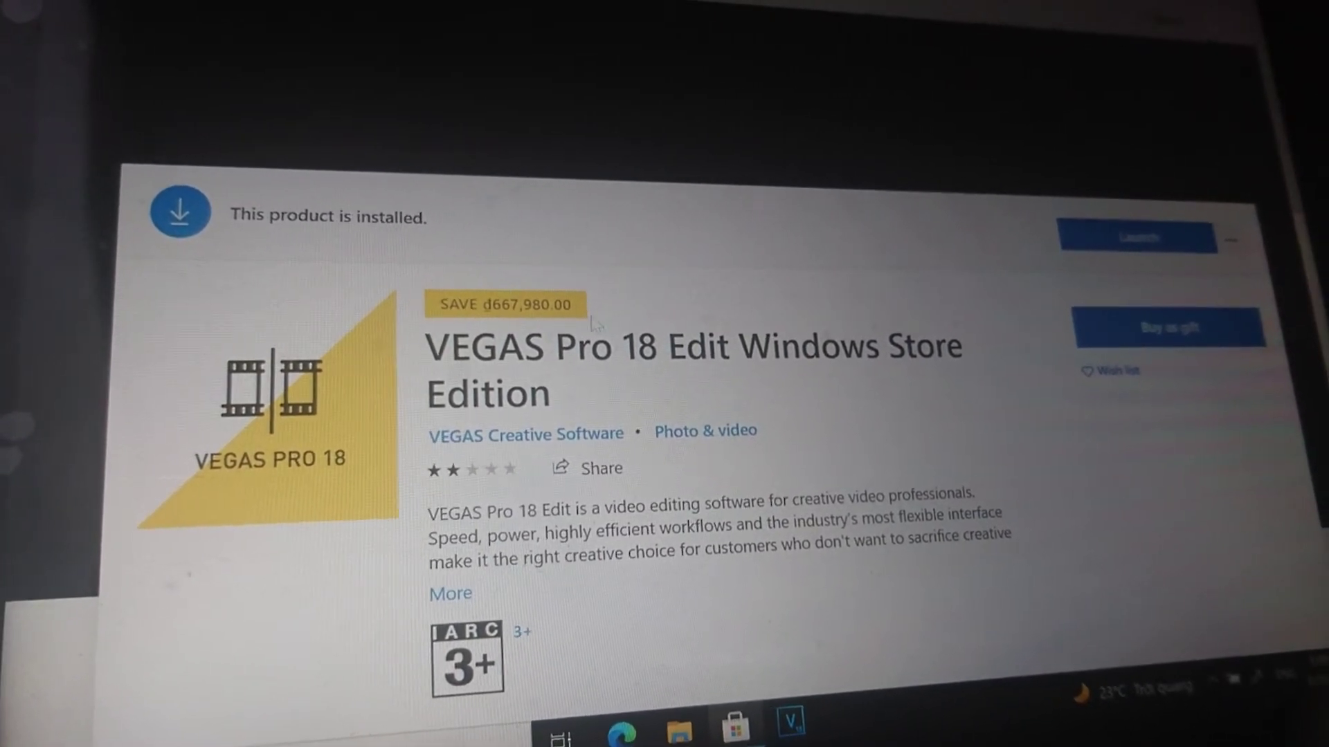
- Launch VEGAS Pro 18 Edit from its Microsoft Store page so the project reopens
click(1135, 237)
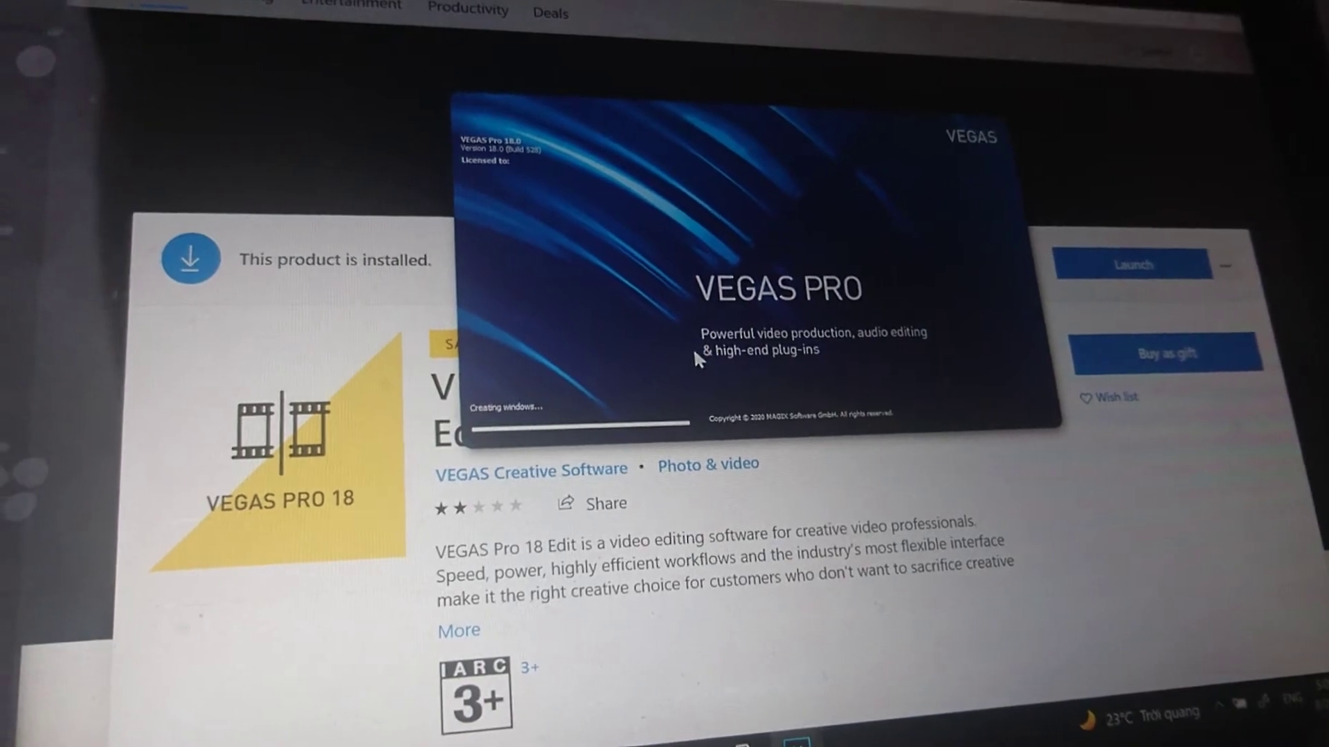
click(1134, 263)
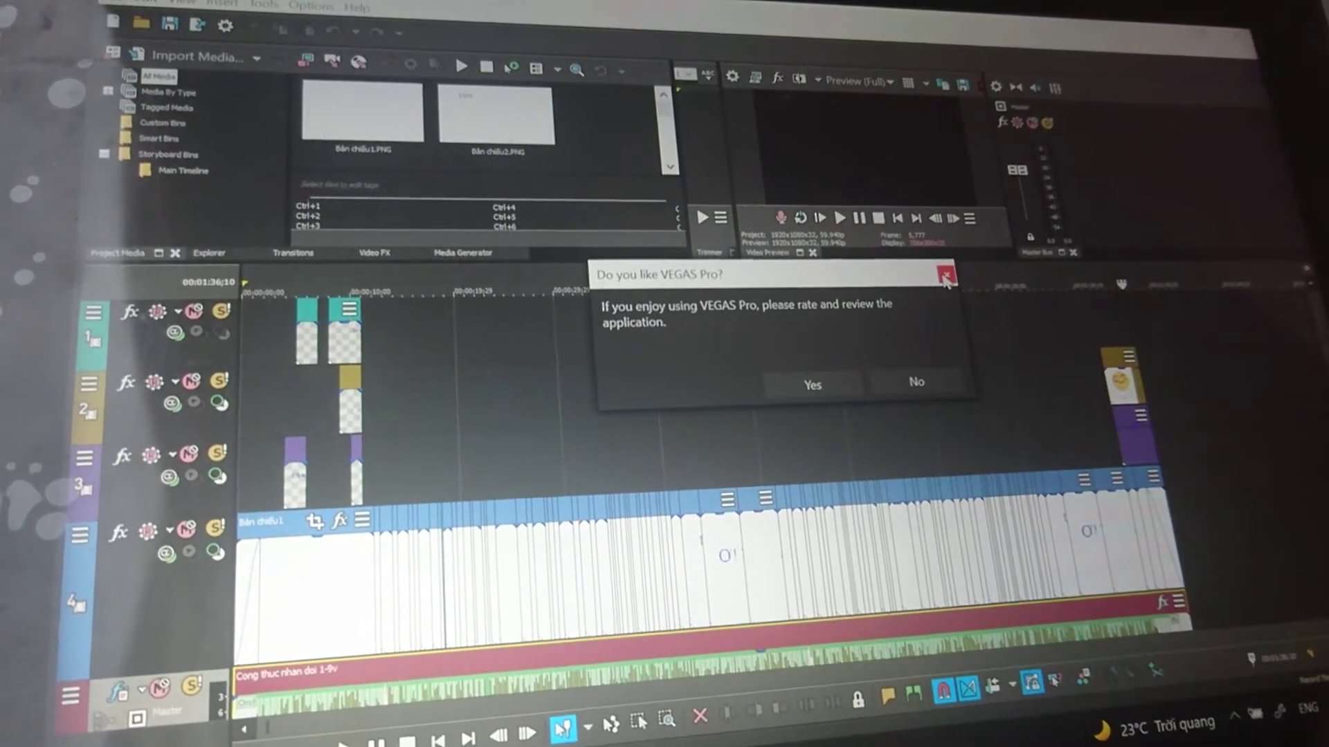
mouse_move(927, 382)
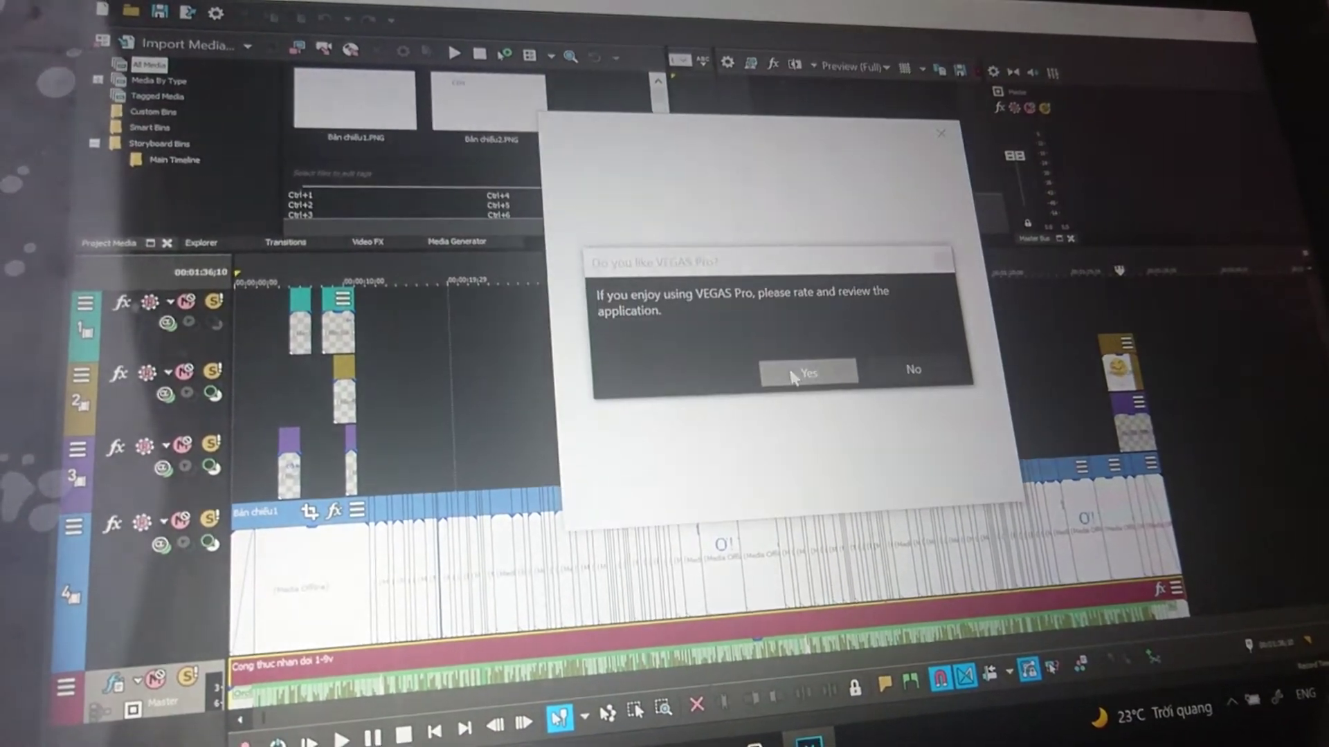
- Answer Yes, rate one star with 'Can't use AI functions and crash', submit and finish with Done
click(806, 371)
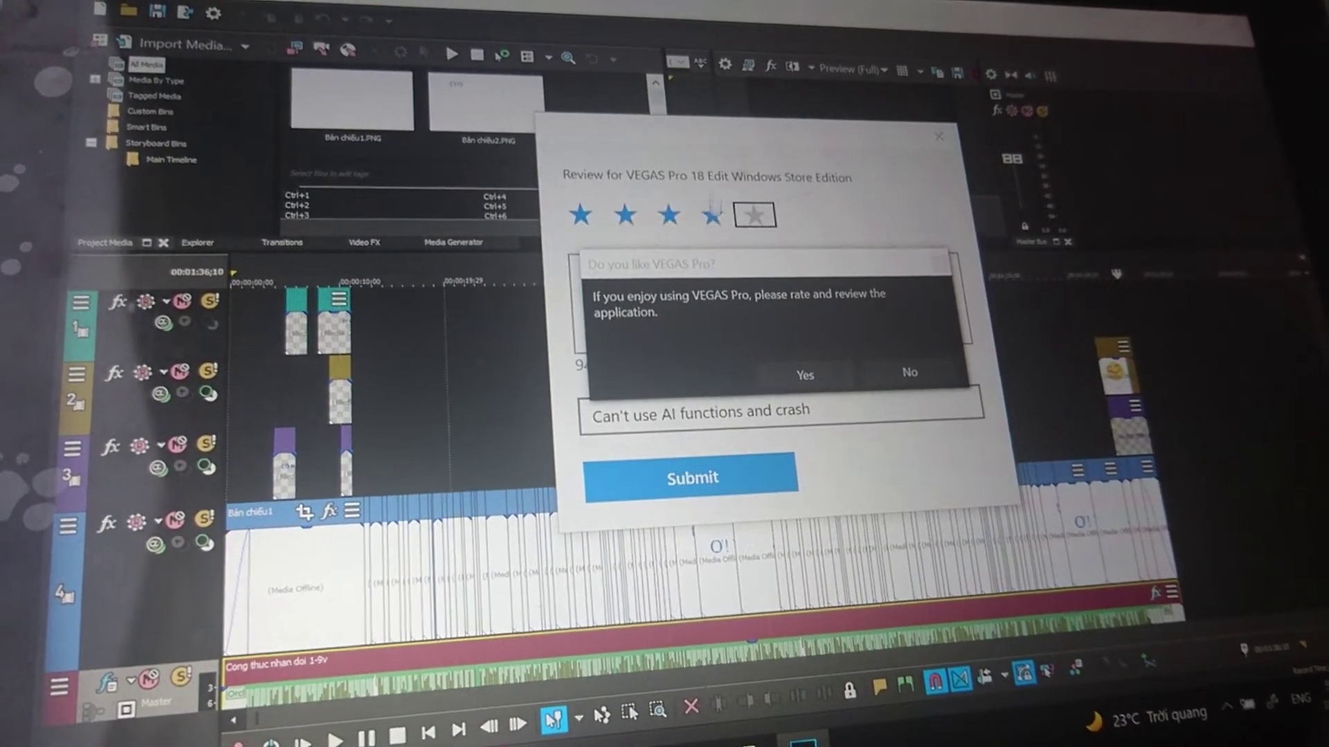
click(580, 218)
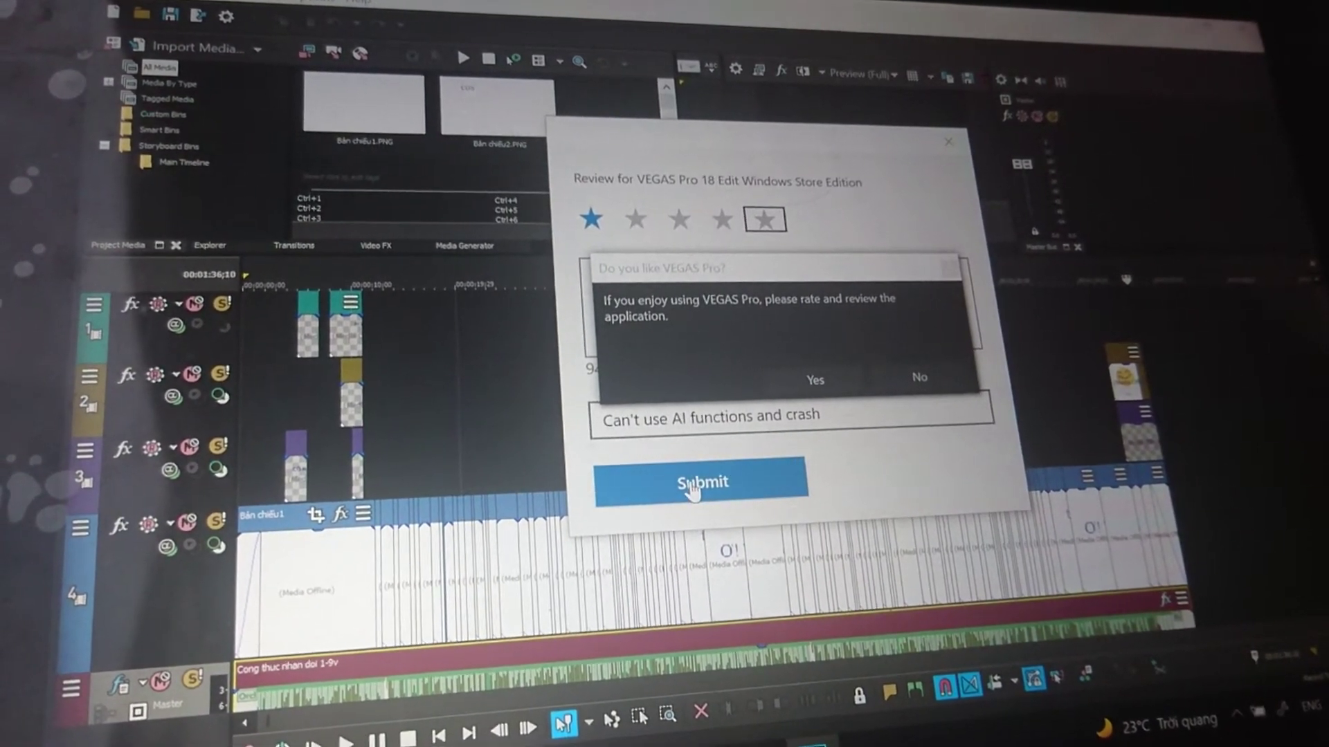
click(701, 482)
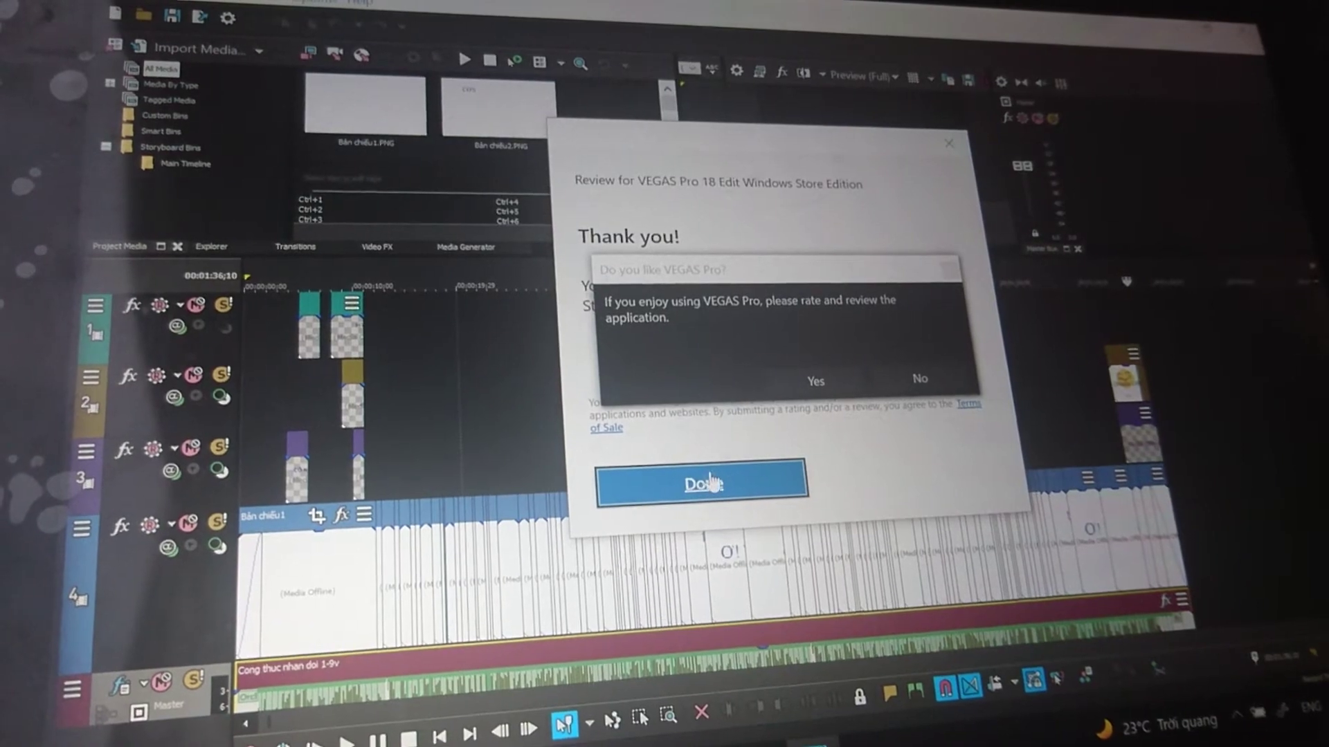
click(701, 485)
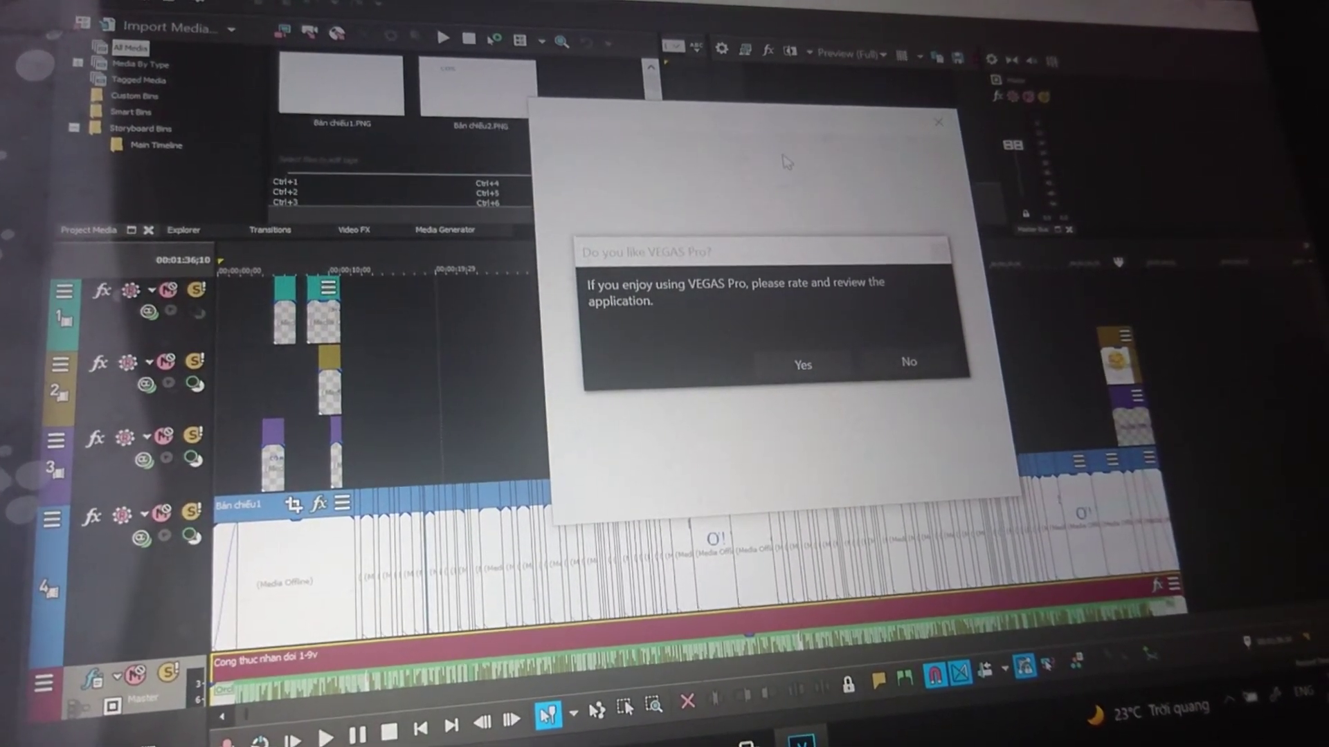
- Answer Yes again, resubmit the same one-star review and close the thank-you with Done
click(801, 364)
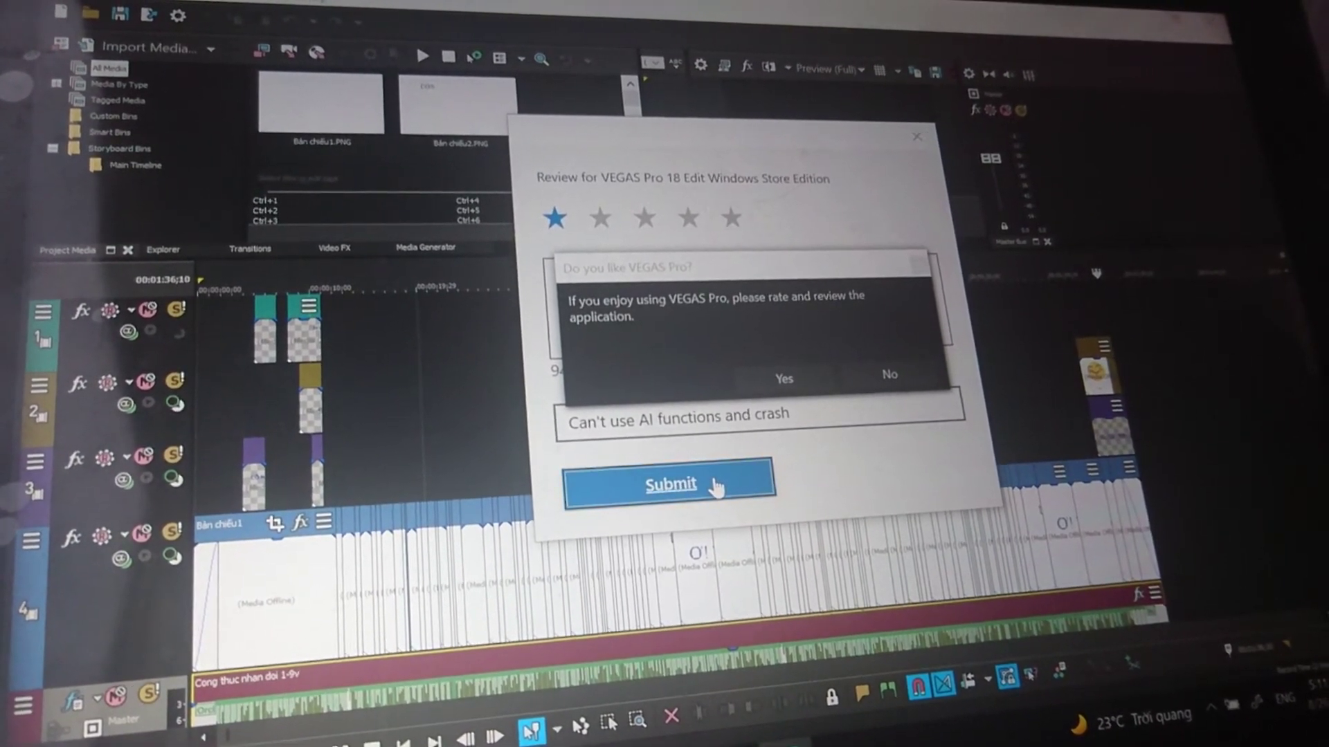
click(669, 484)
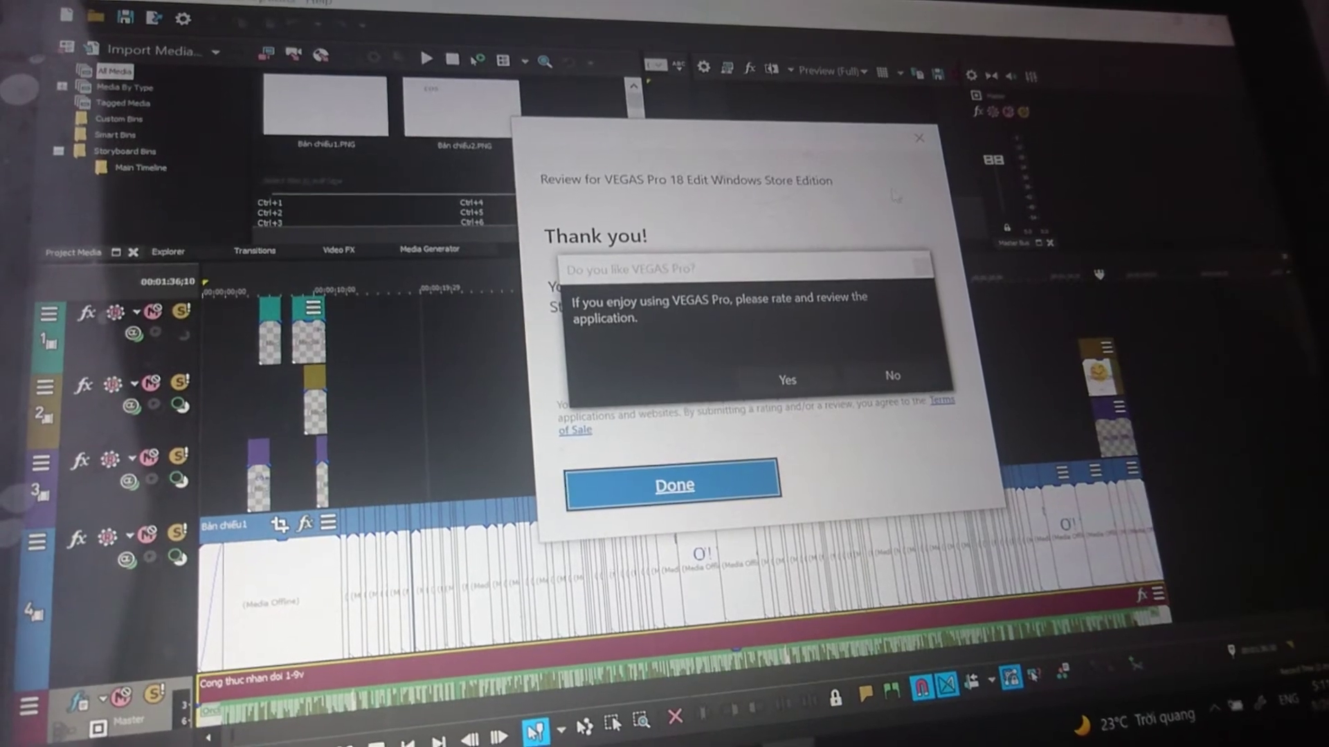
click(672, 484)
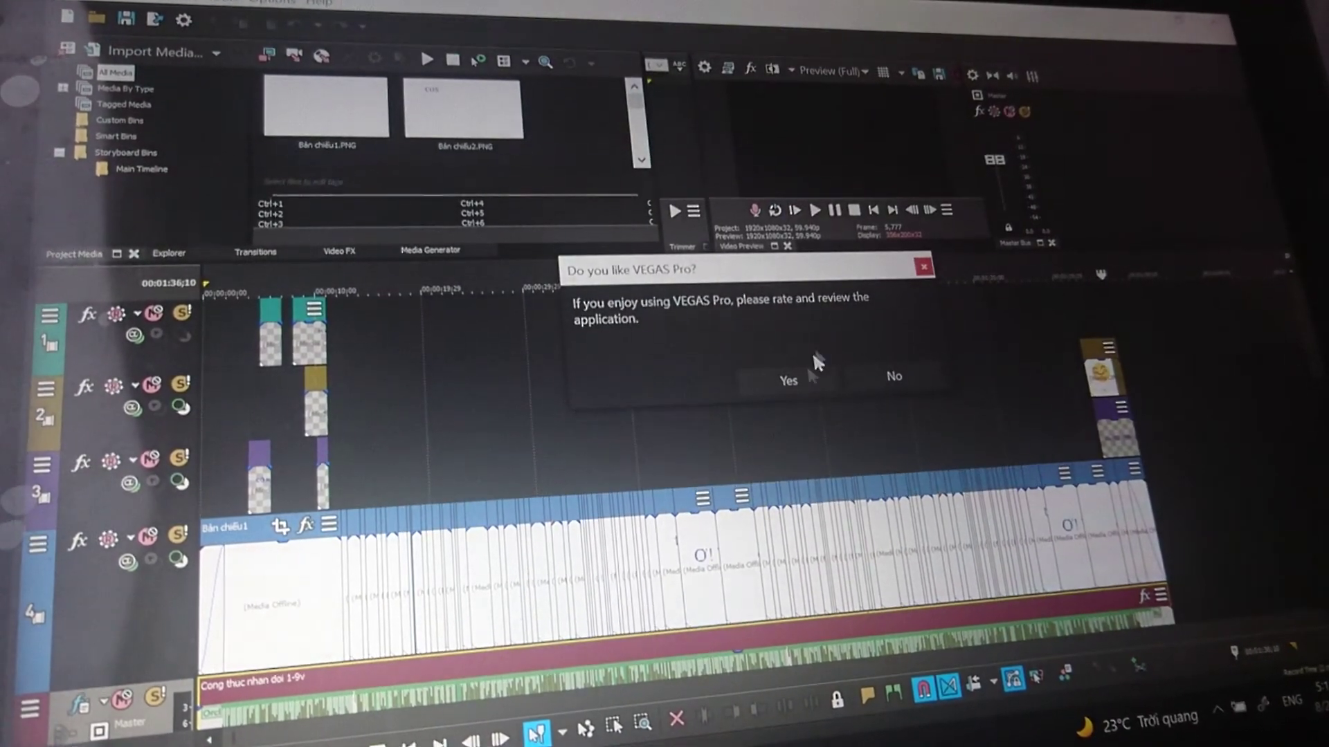